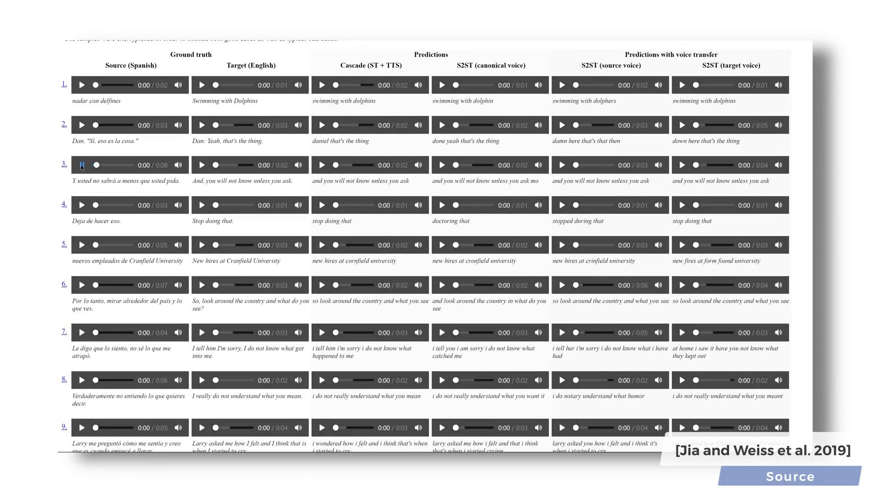
# Play the Spanish source clips and source-voice S2ST translations for samples 3 and 4
pyautogui.click(81, 165)
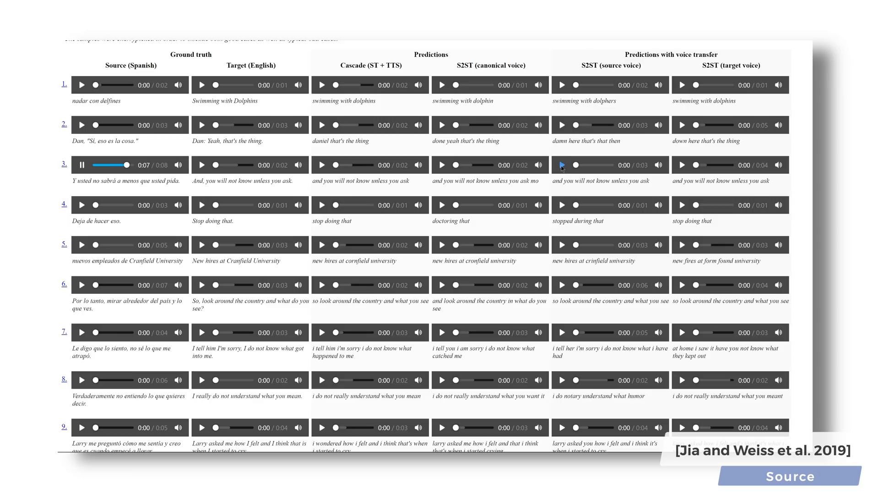
pyautogui.click(563, 164)
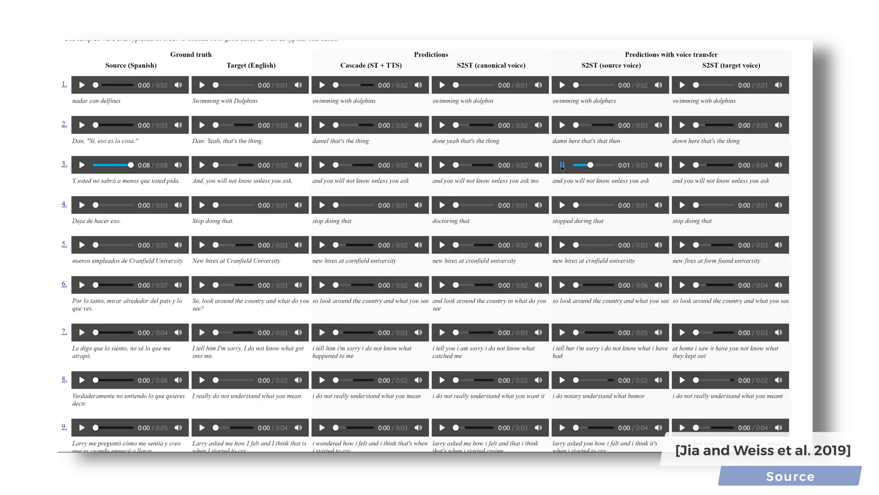
pyautogui.click(563, 165)
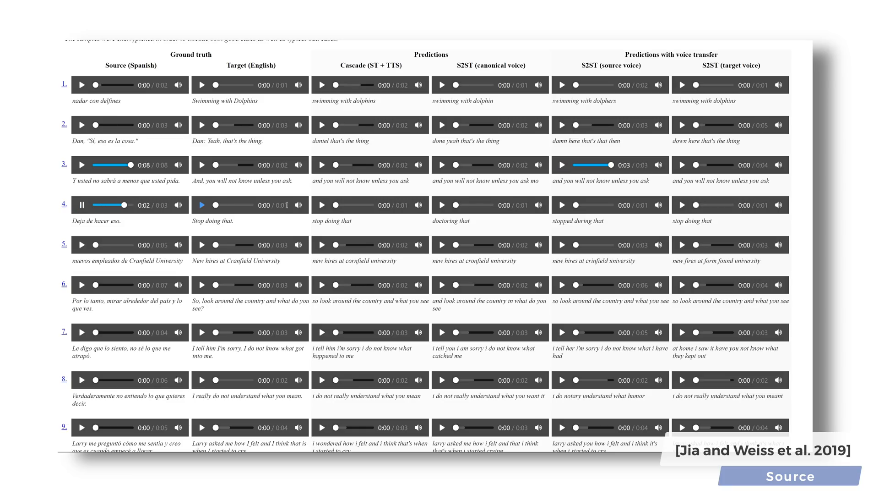
pyautogui.click(563, 205)
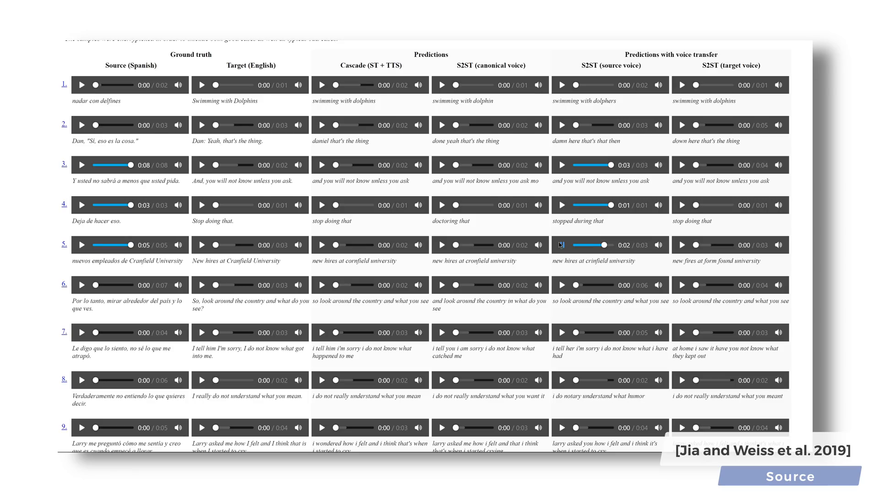
# Play sample 2's source-voice S2ST translation player
pyautogui.click(563, 245)
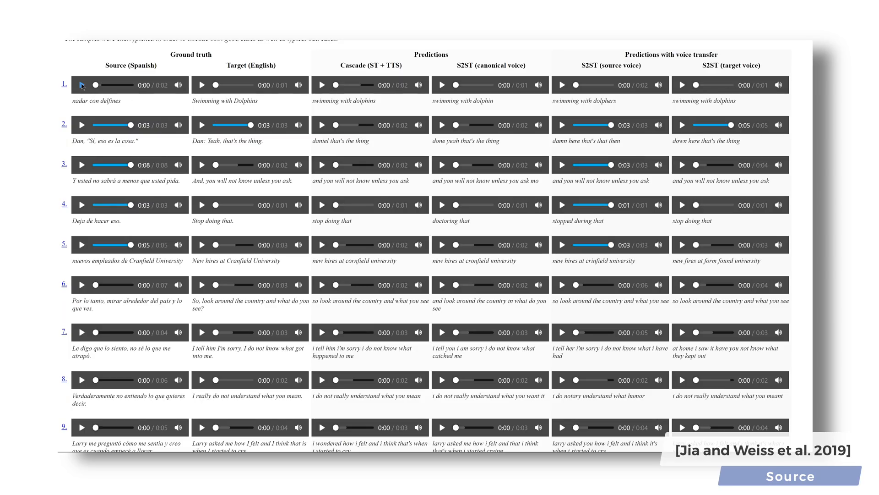
# Play sample 1 'nadar con delfines' in Spanish, in English, and its source-voice translation twice
pyautogui.click(80, 85)
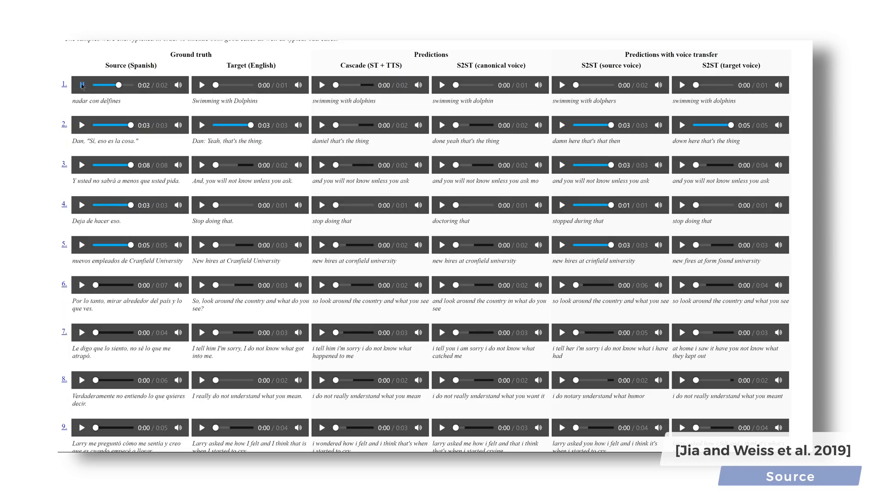
pyautogui.moveTo(202, 85)
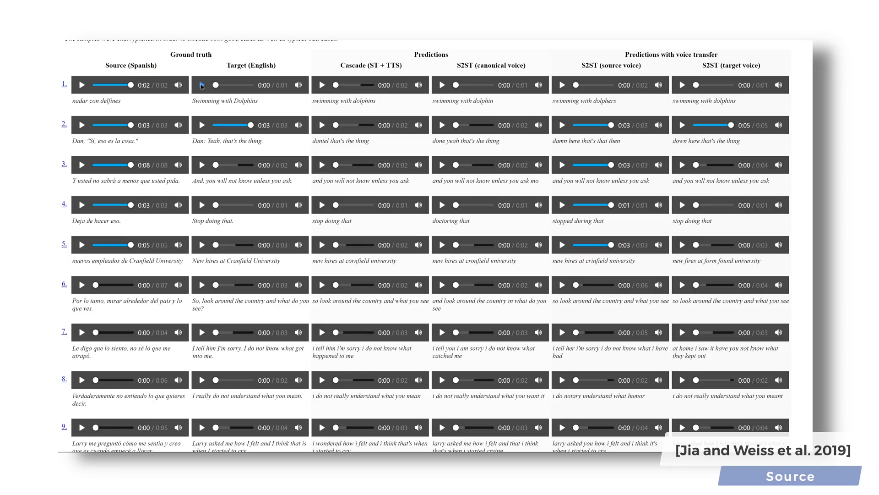
pyautogui.click(202, 85)
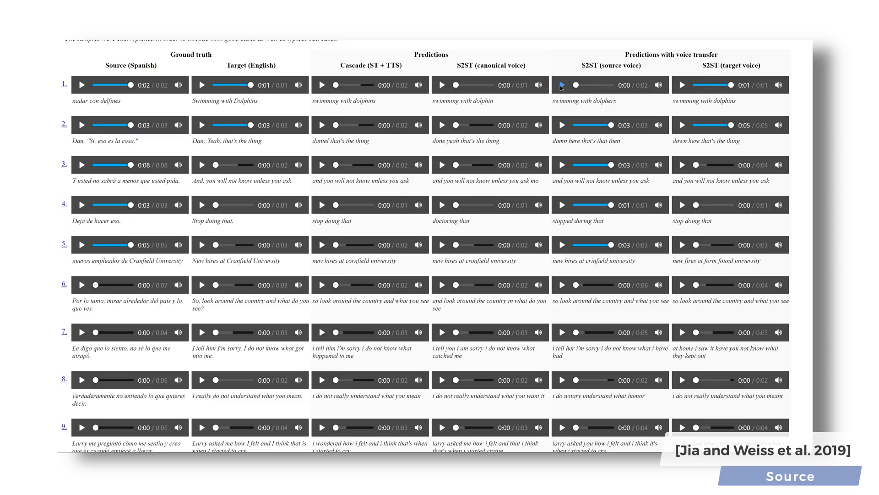
pyautogui.click(562, 84)
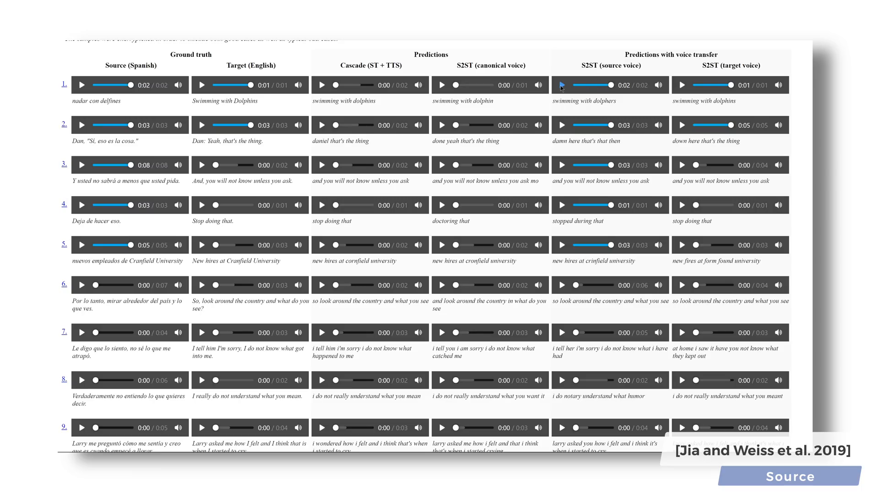
pyautogui.moveTo(675, 90)
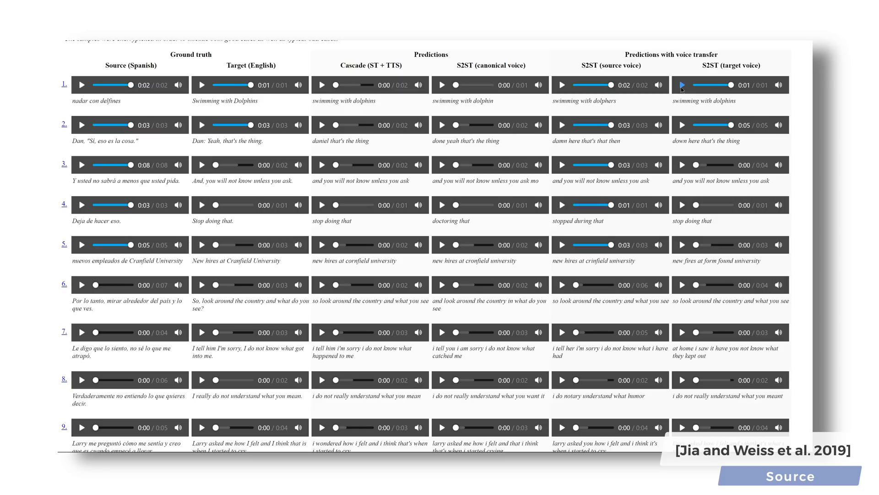
pyautogui.click(562, 84)
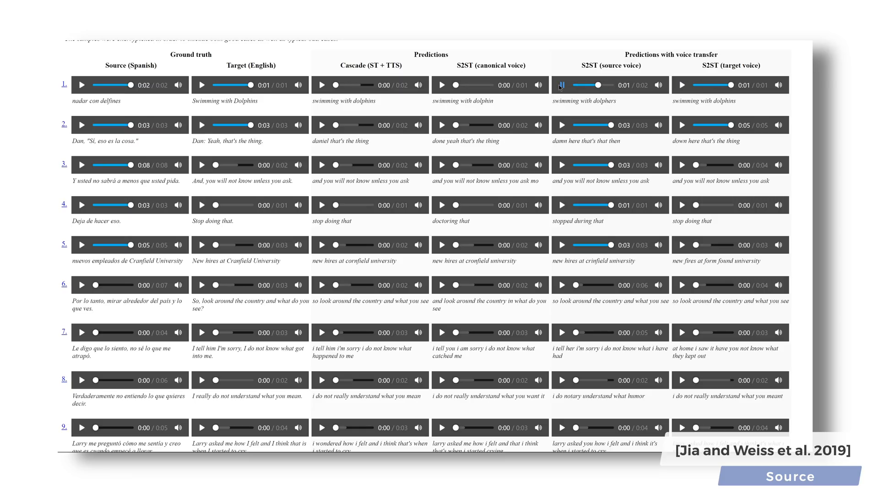
pyautogui.click(561, 85)
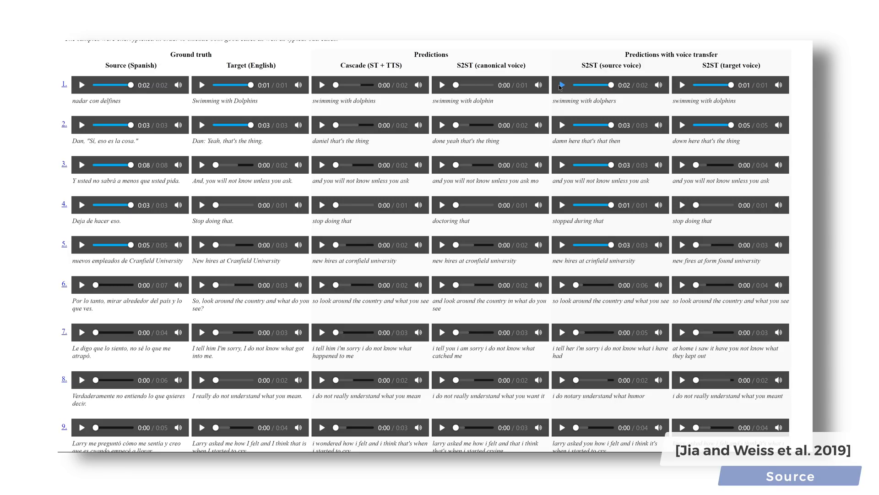
pyautogui.moveTo(141, 316)
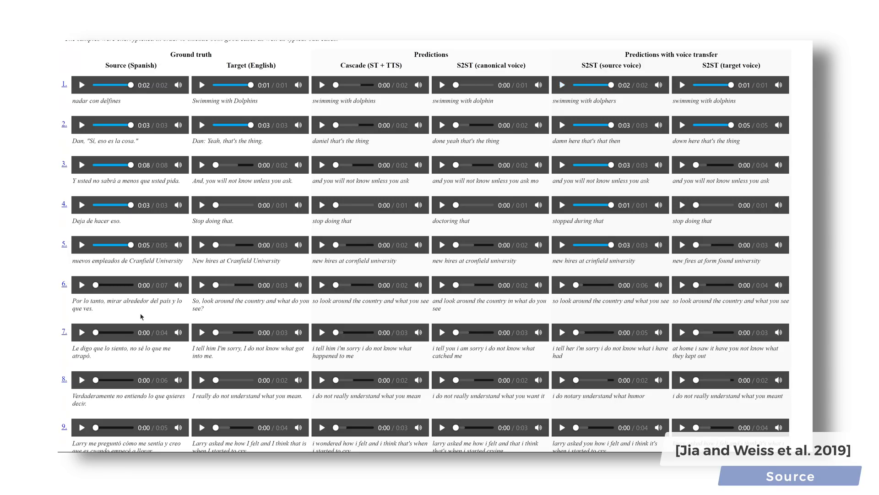
# Play sample 6's Spanish source, then its target-voice and source-voice S2ST translations
pyautogui.click(81, 284)
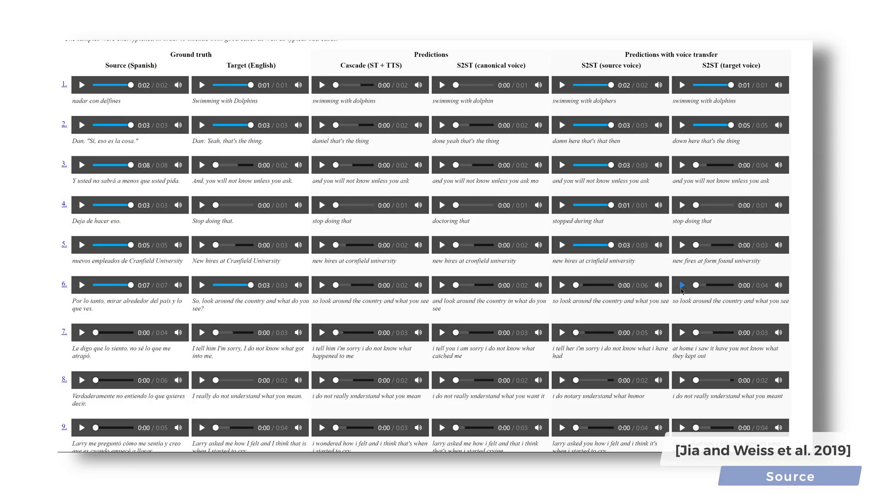
pyautogui.click(681, 285)
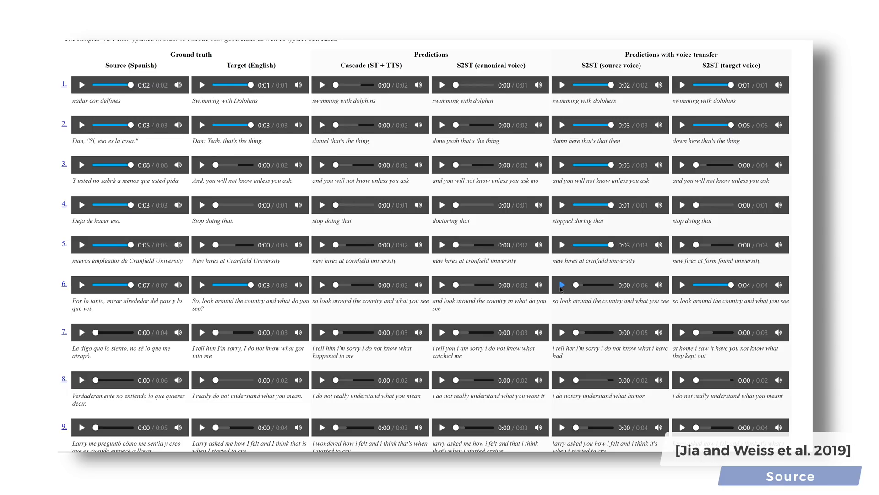
pyautogui.click(562, 285)
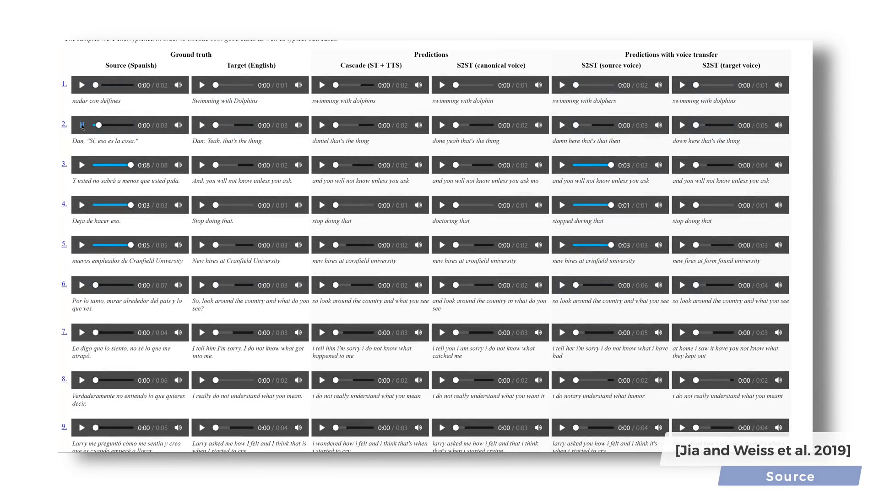
# Replay sample 2's Spanish source clip and its English target clip
pyautogui.click(81, 125)
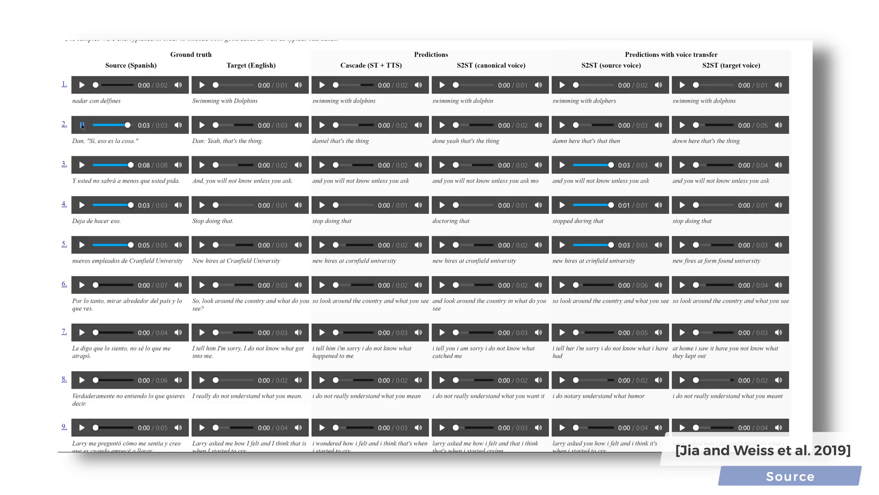
pyautogui.click(202, 125)
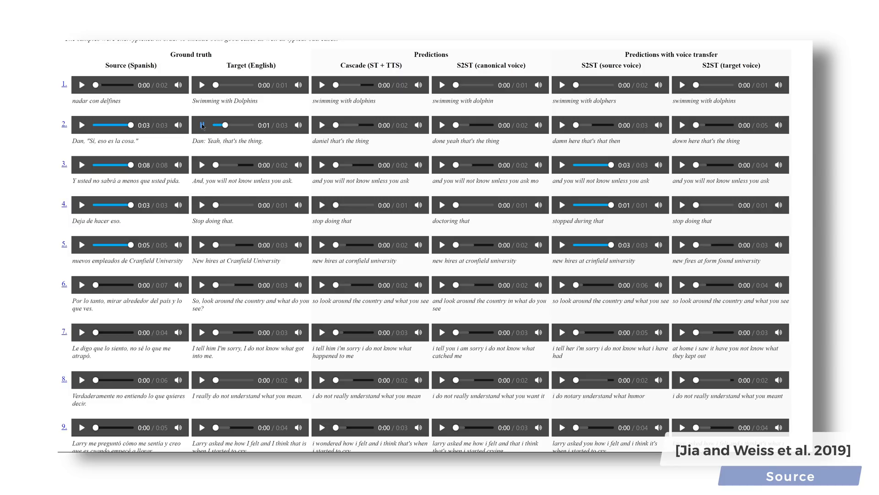
pyautogui.click(201, 125)
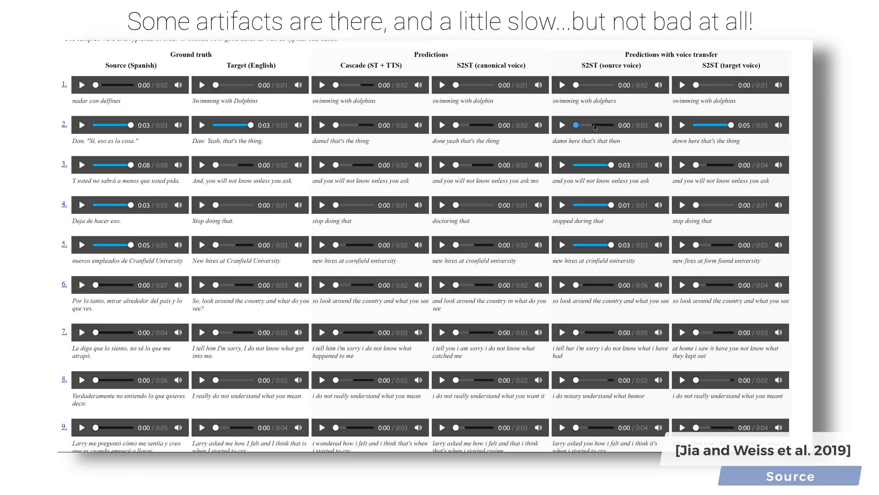
# Replay sample 2's source-voice and target-voice translations, repeating the source-voice one
pyautogui.click(562, 125)
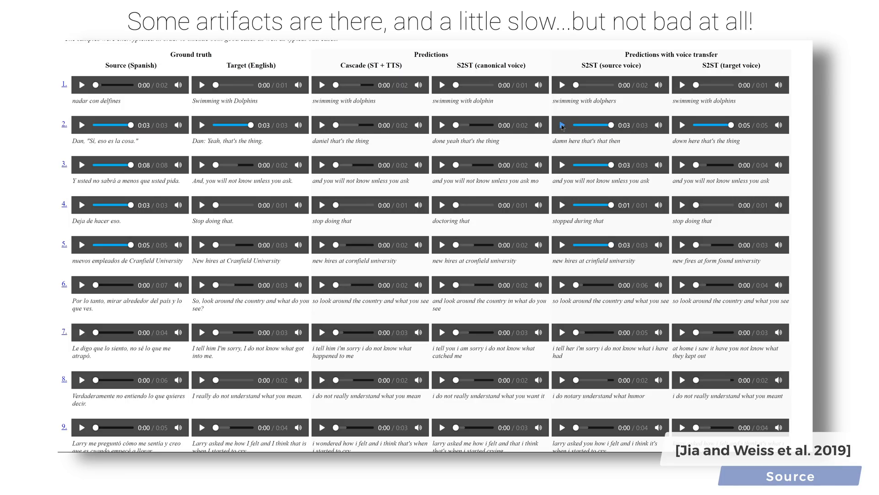
pyautogui.click(682, 124)
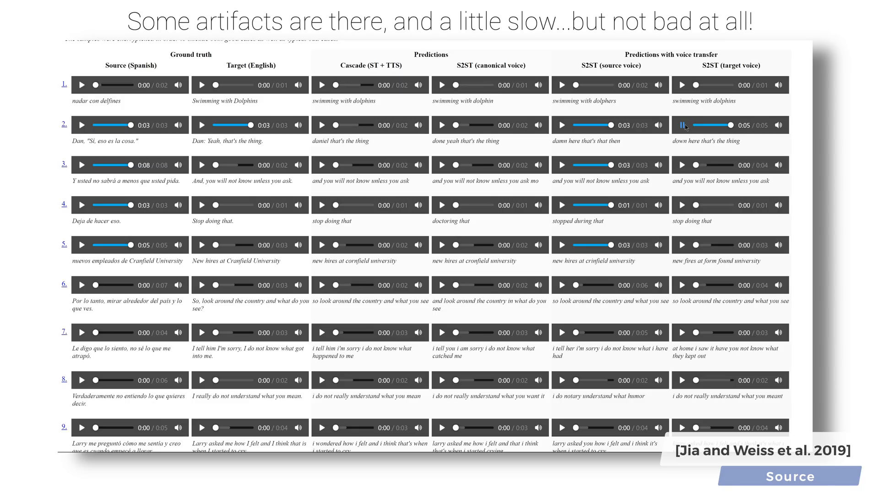
pyautogui.click(563, 124)
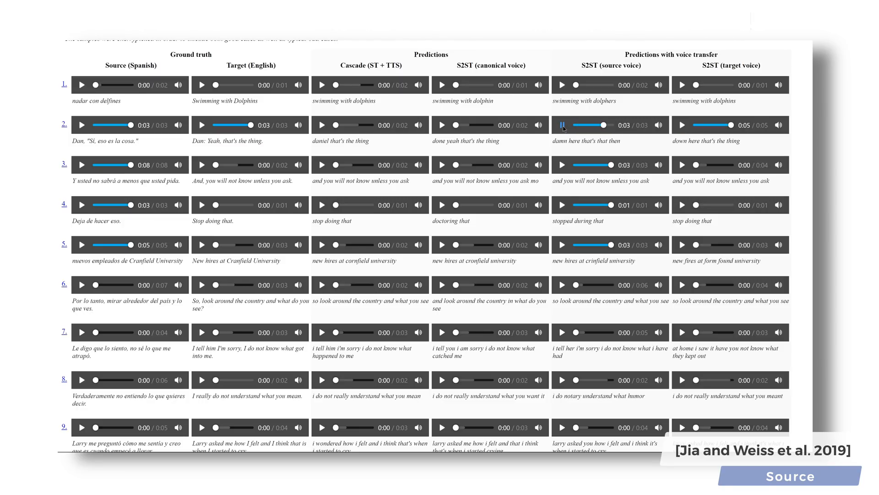
pyautogui.click(563, 124)
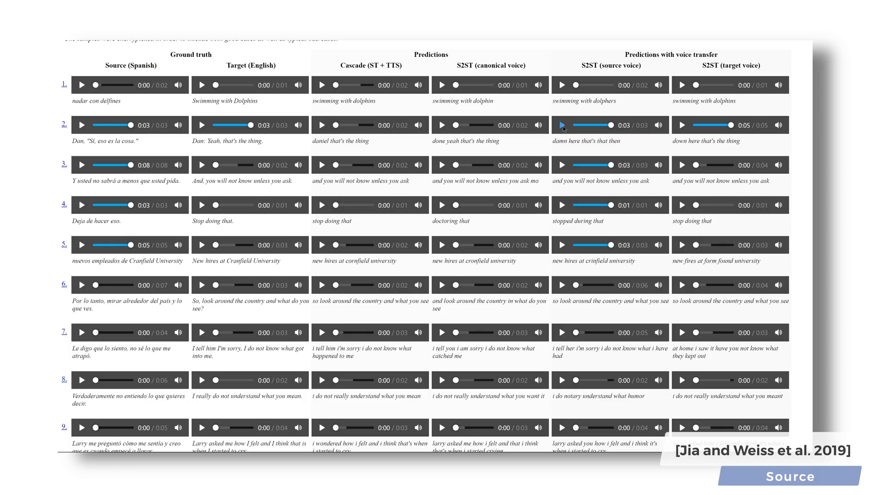